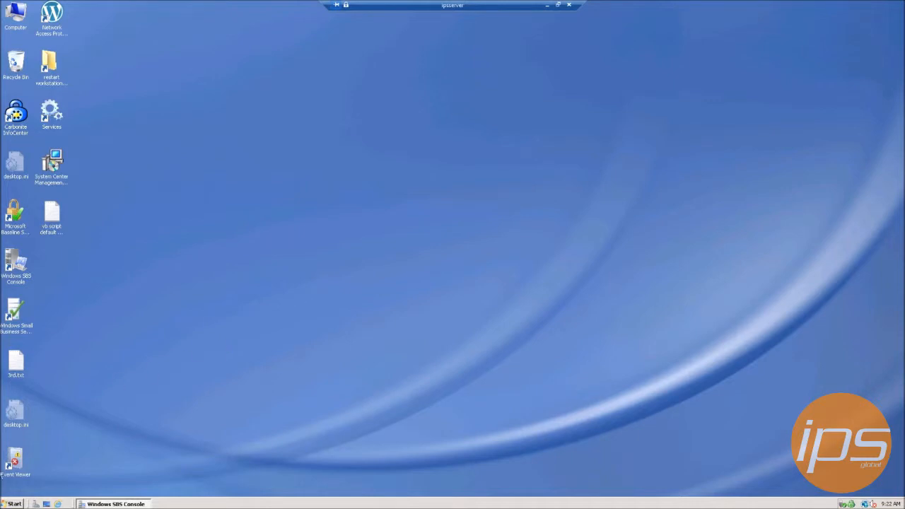
Step: Reach the Printers folder from the Start menu
left_click(13, 504)
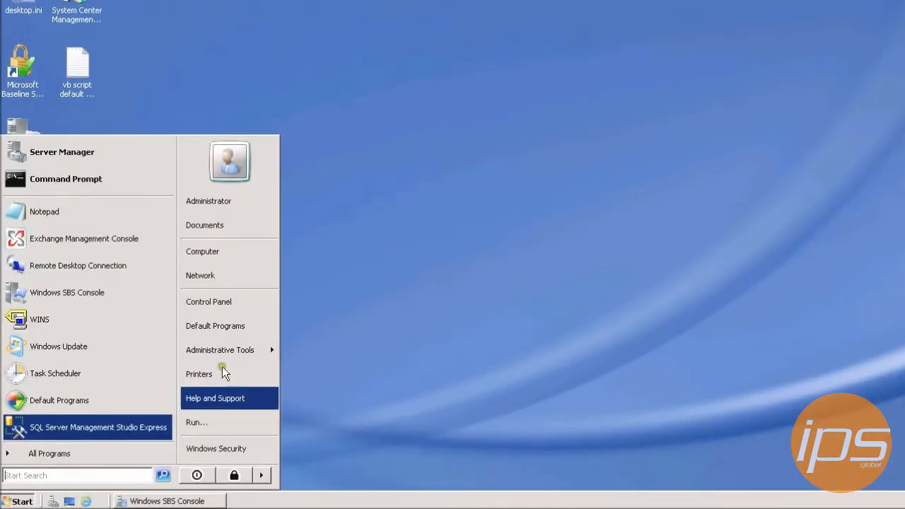
left_click(198, 373)
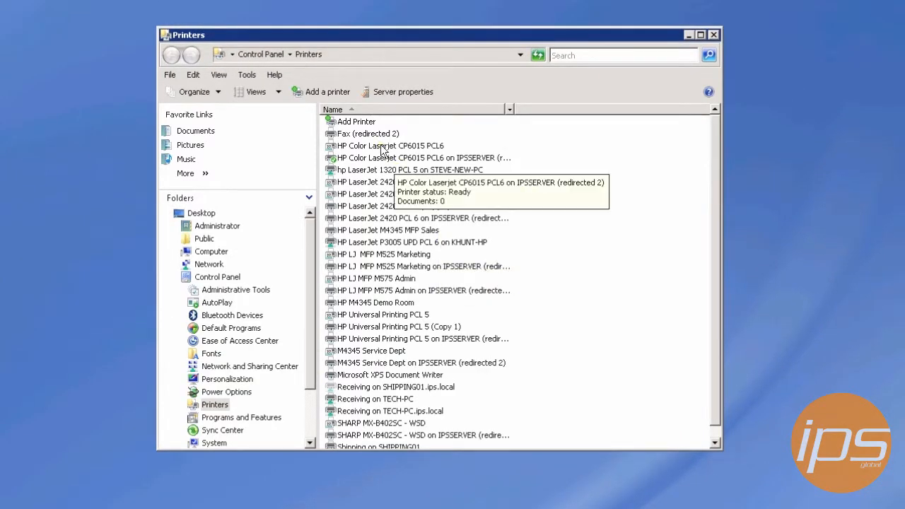
Step: Bring up the HP Color LaserJet CP6015 PCL6 properties via its context menu
right_click(390, 145)
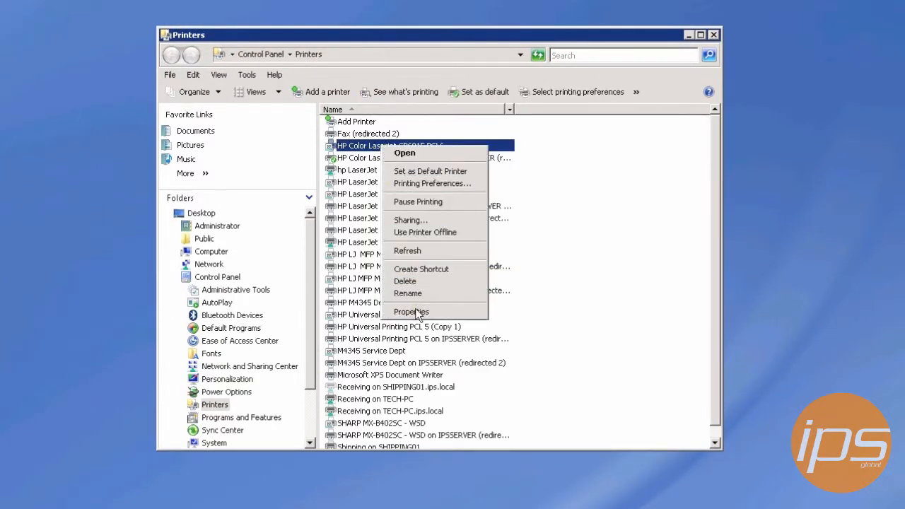
left_click(410, 312)
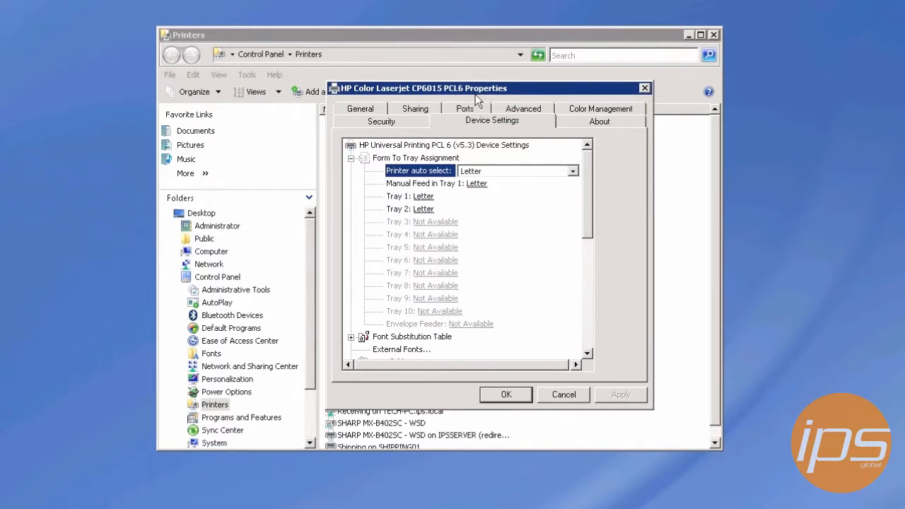
Step: Under Installable Options, set Printer Hard Disk to Not Installed
scroll("down", 3)
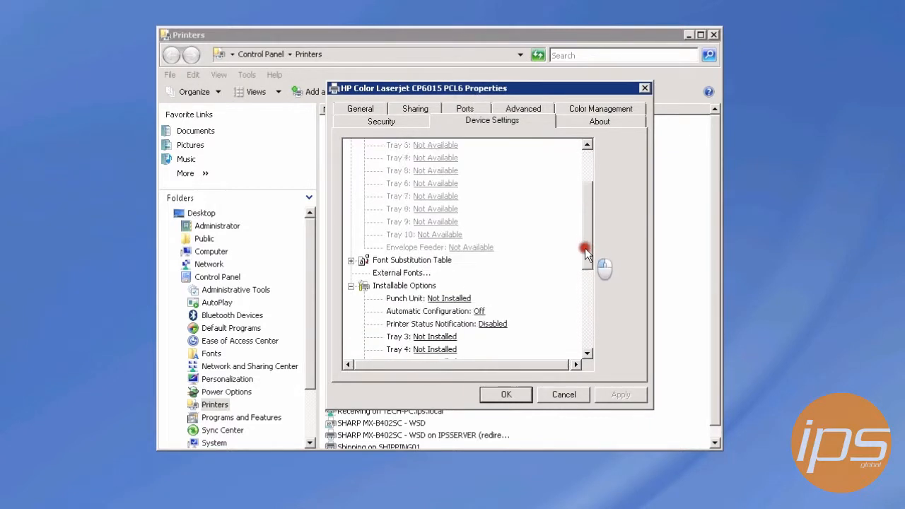
scroll("down", 3)
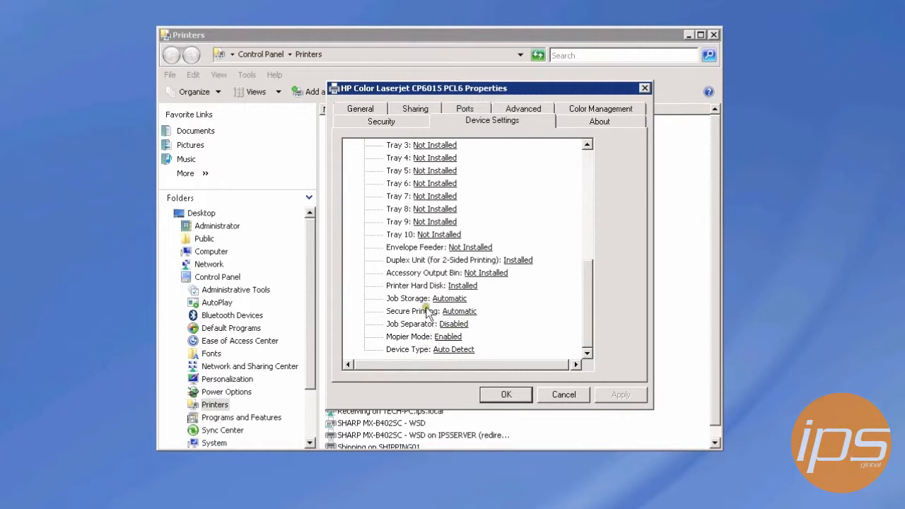
left_click(415, 285)
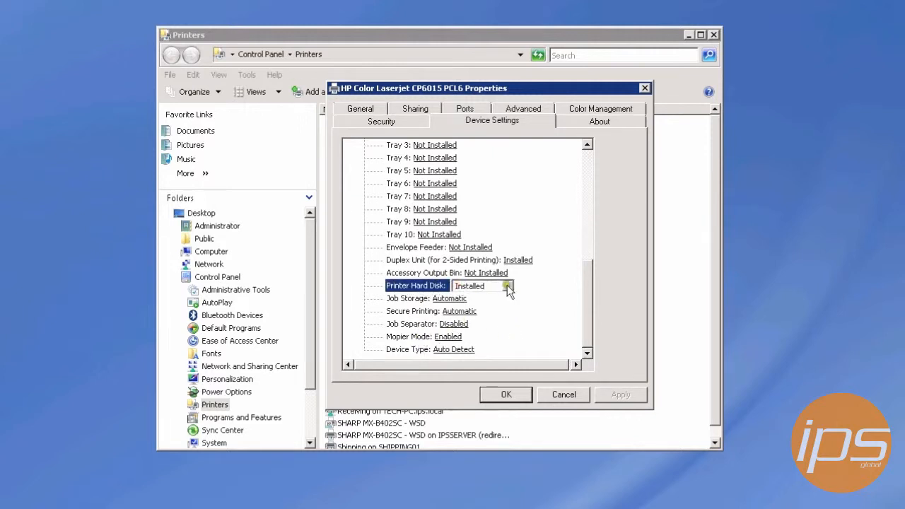
left_click(484, 297)
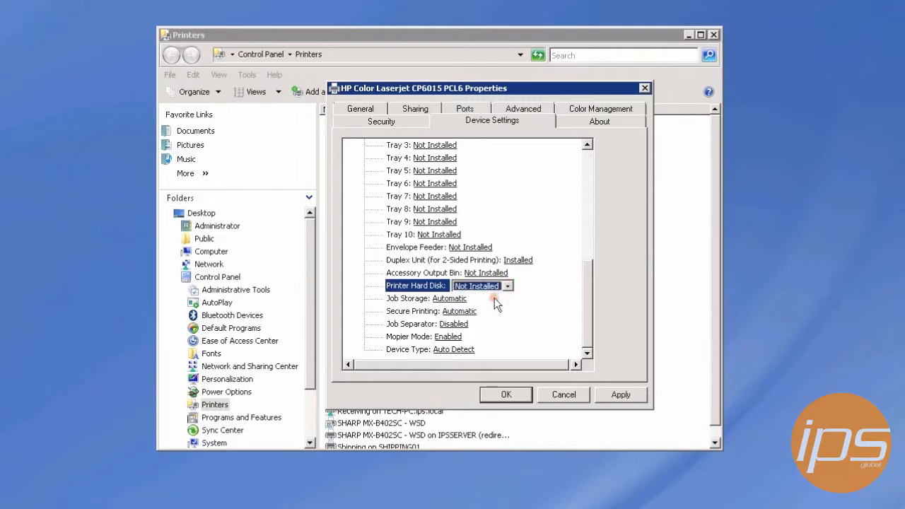